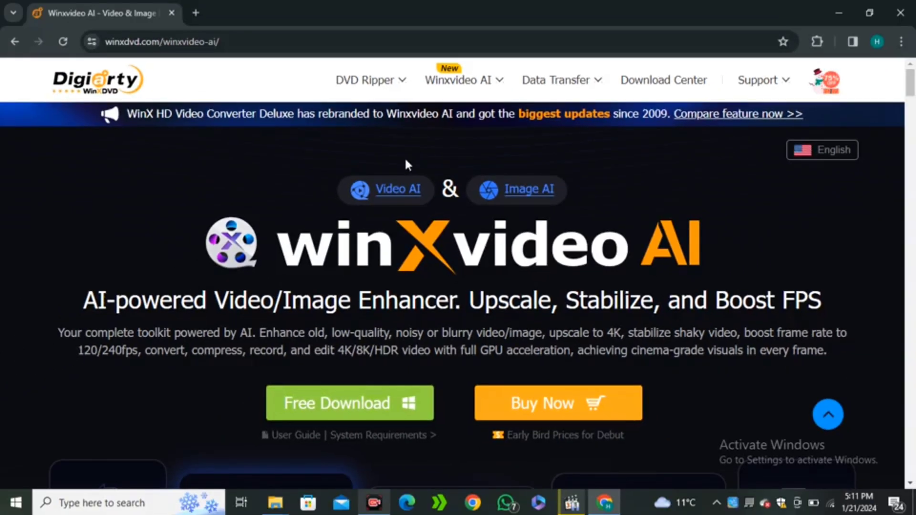
{"action": "mouse_move", "coordinate": [379, 171]}
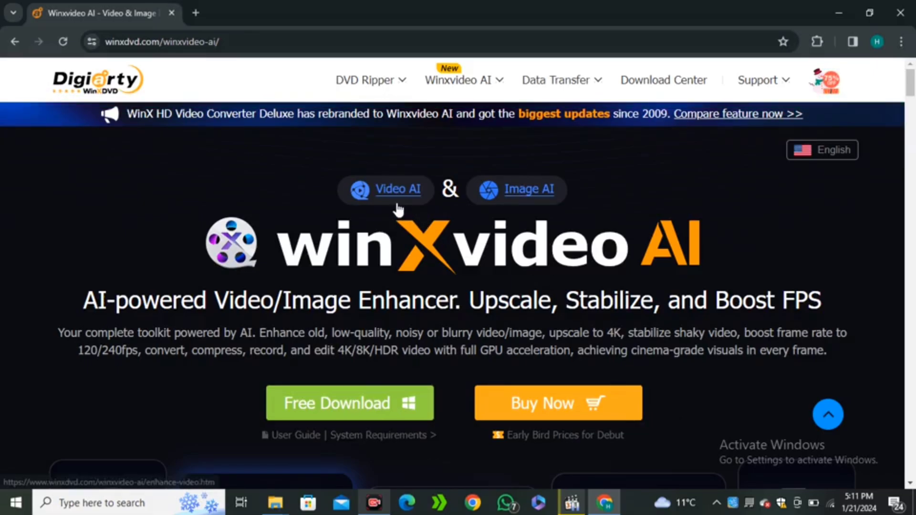
- Browse the Winxvideo AI page and view the AI-generated image and low-quality video enhancement examples
{"action": "scroll", "scroll_direction": "down", "scroll_amount": 3}
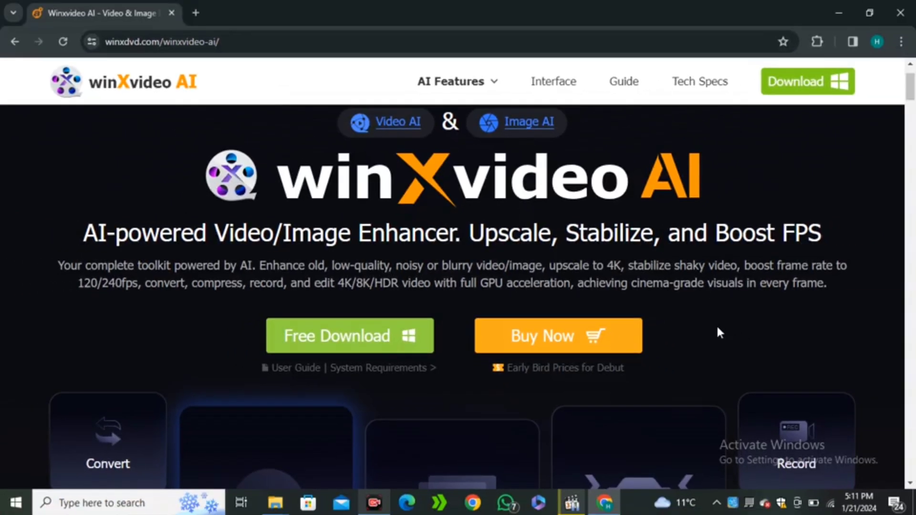
{"action": "scroll", "scroll_direction": "down", "scroll_amount": 3}
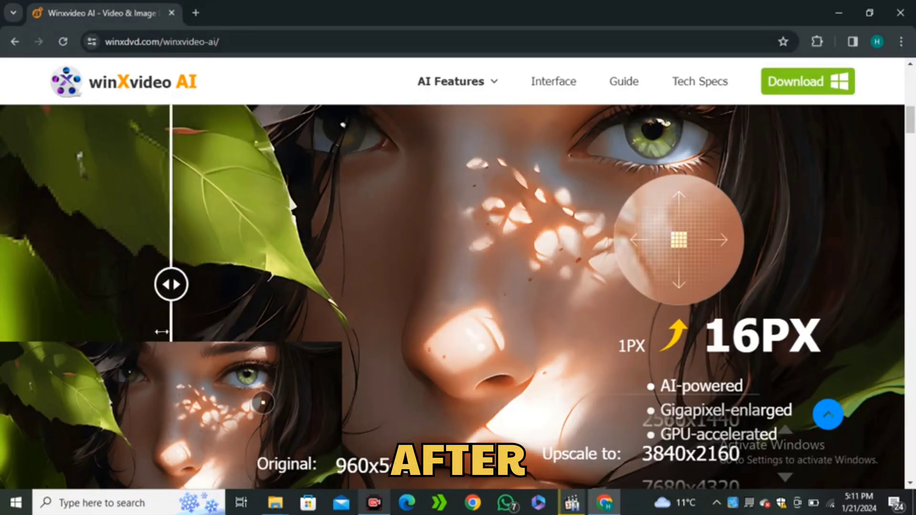
{"action": "scroll", "scroll_direction": "down", "scroll_amount": 3}
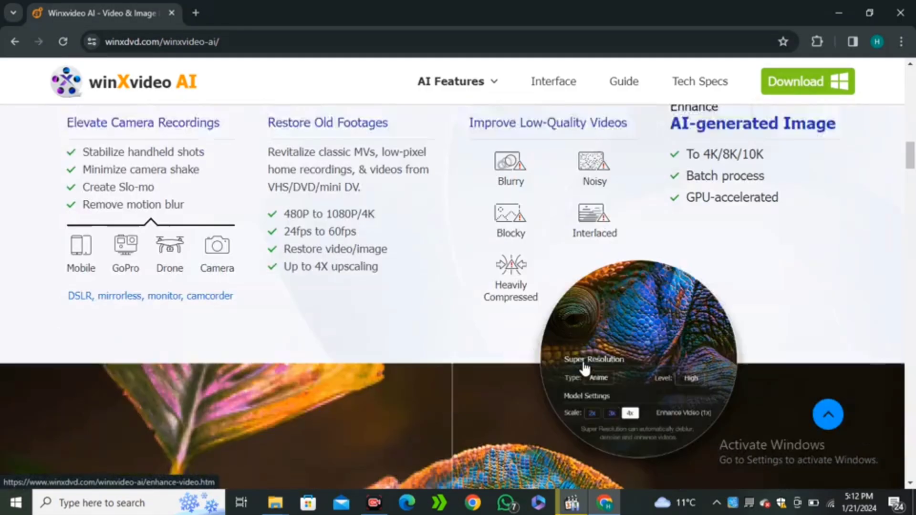
{"action": "scroll", "scroll_direction": "down", "scroll_amount": 3}
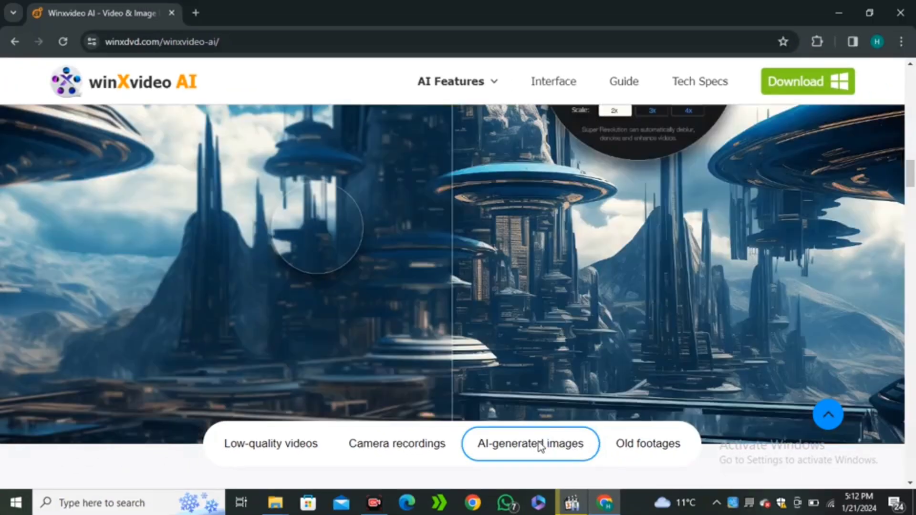
{"action": "left_click", "coordinate": [396, 443]}
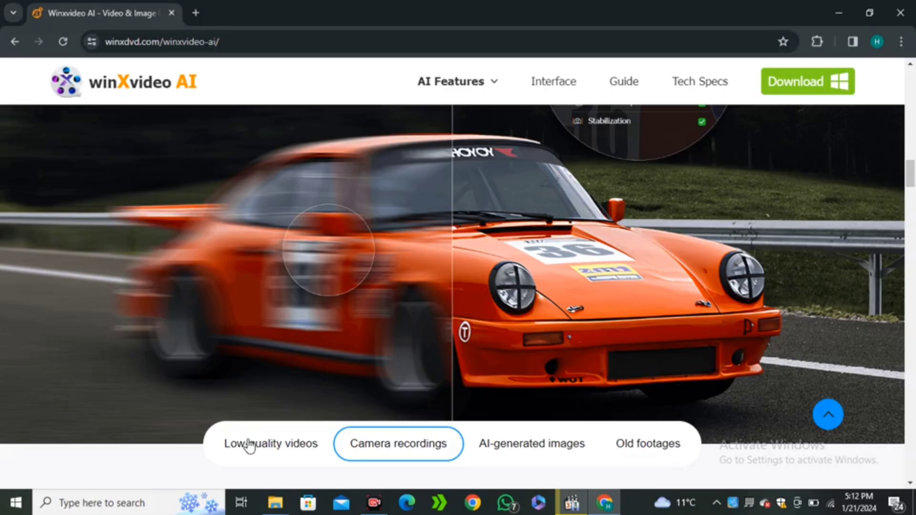
{"action": "left_click", "coordinate": [269, 444]}
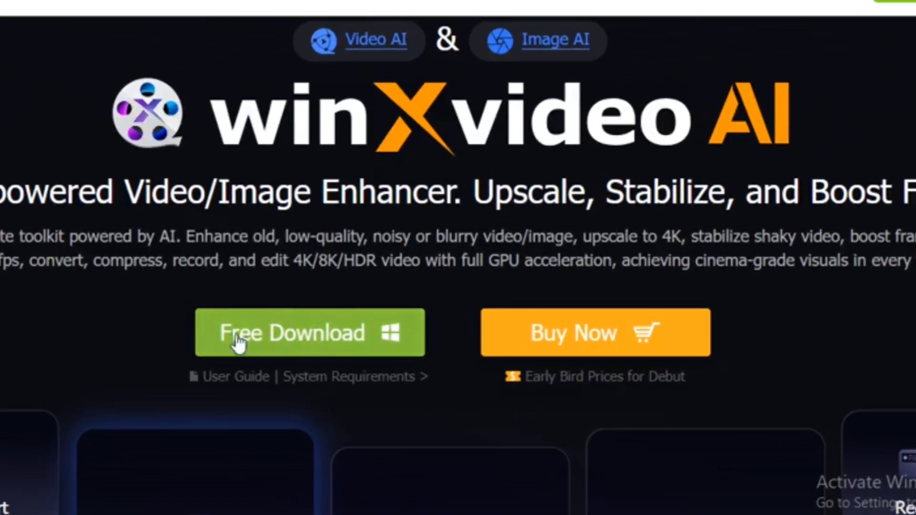
{"action": "mouse_move", "coordinate": [336, 342]}
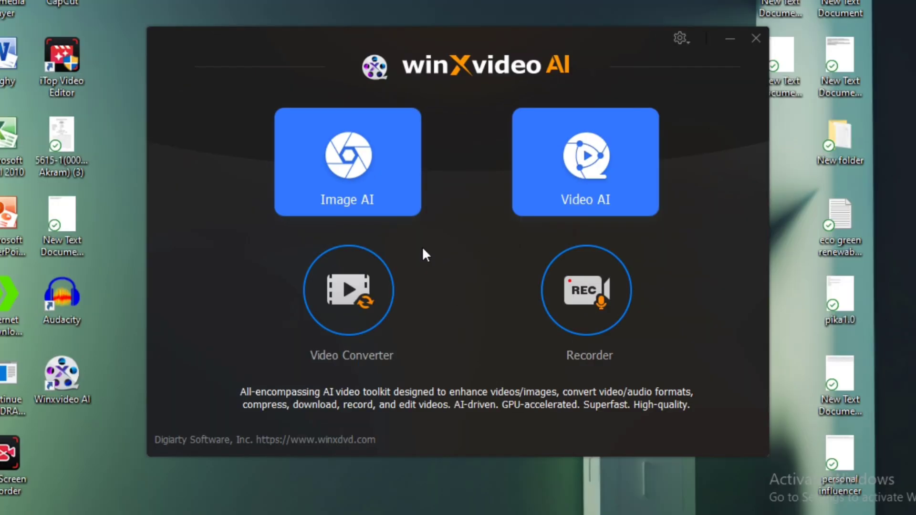
- Enter the Image AI workspace and continue with CPU processing after no GPU is detected
{"action": "left_click", "coordinate": [756, 38]}
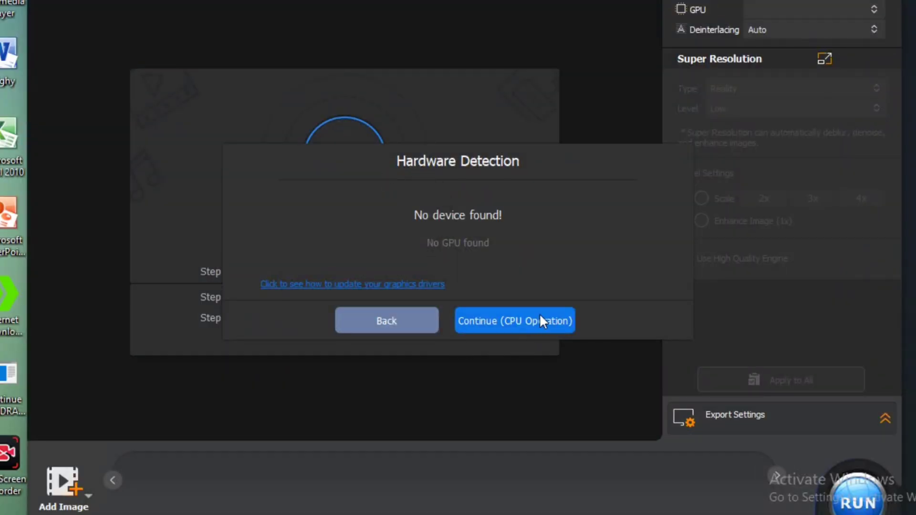
{"action": "mouse_move", "coordinate": [531, 323]}
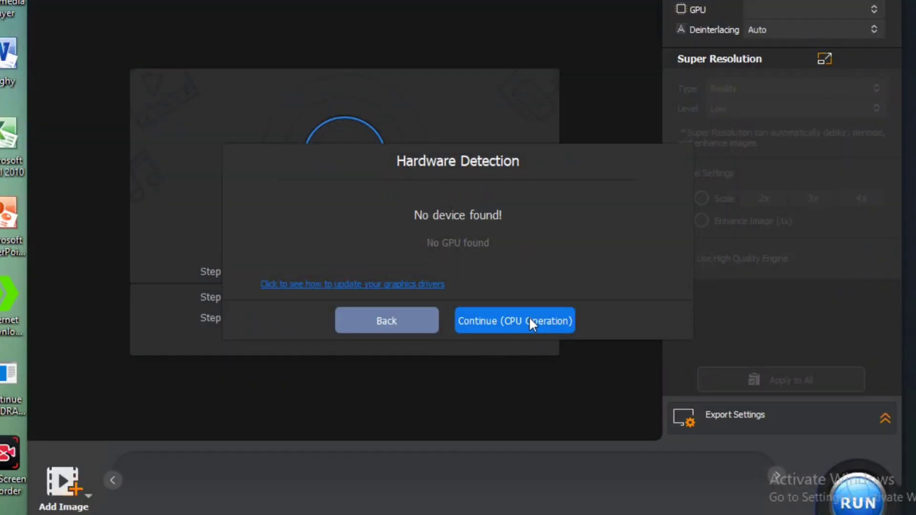
{"action": "left_click", "coordinate": [513, 320]}
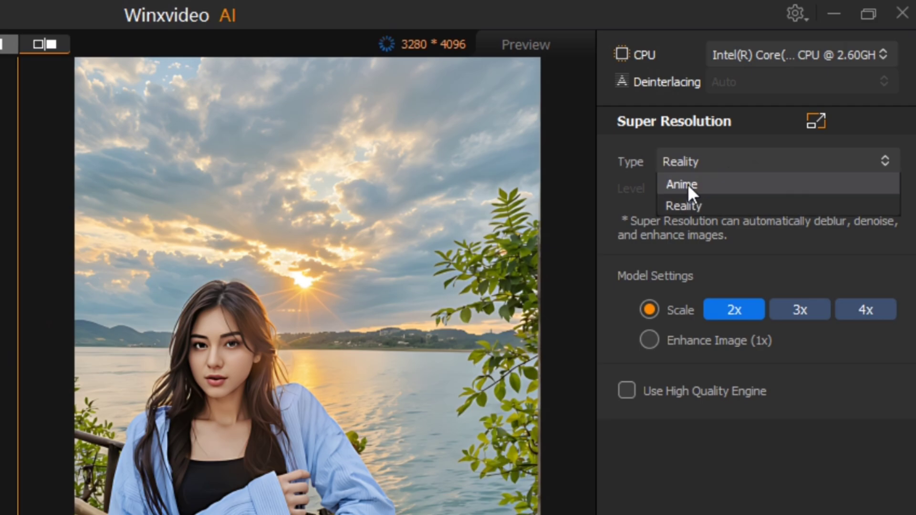
{"action": "mouse_move", "coordinate": [724, 210]}
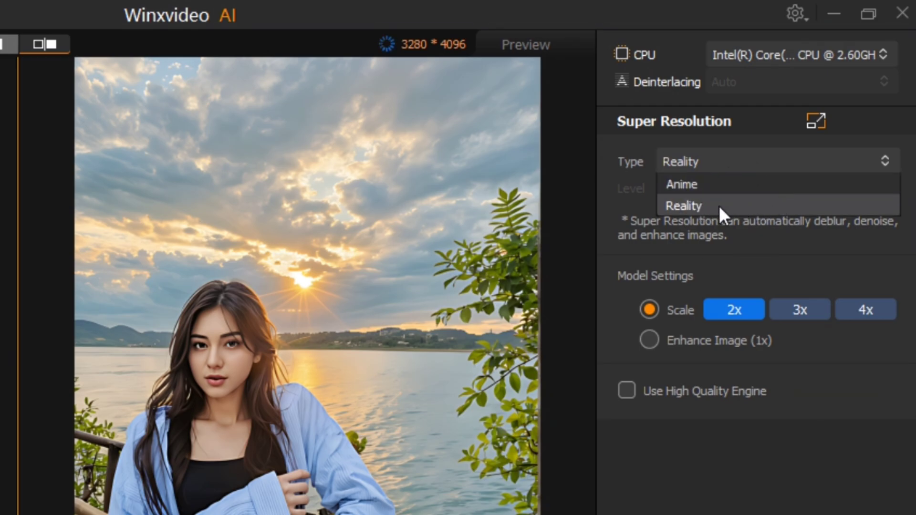
- Keep the Reality model, move the scale from 3x to 4x, and toggle the high quality engine on then off
{"action": "left_click", "coordinate": [683, 207]}
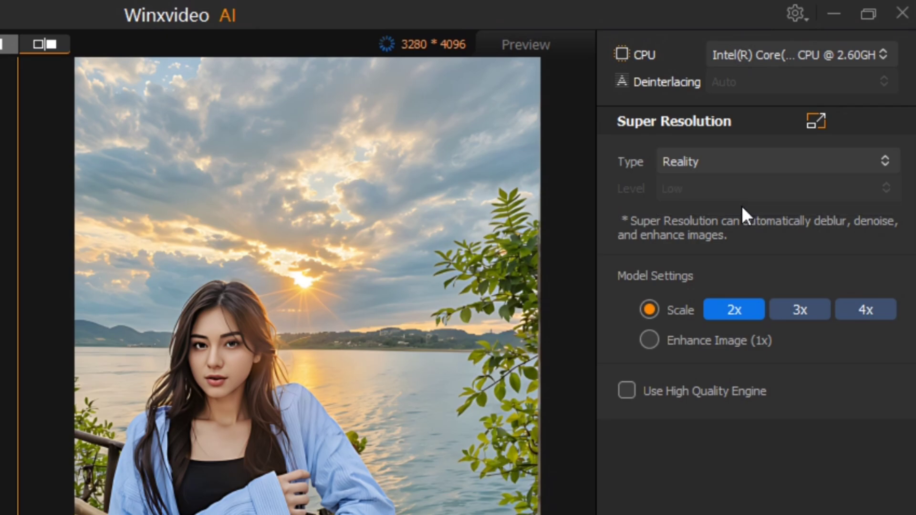
{"action": "mouse_move", "coordinate": [754, 309]}
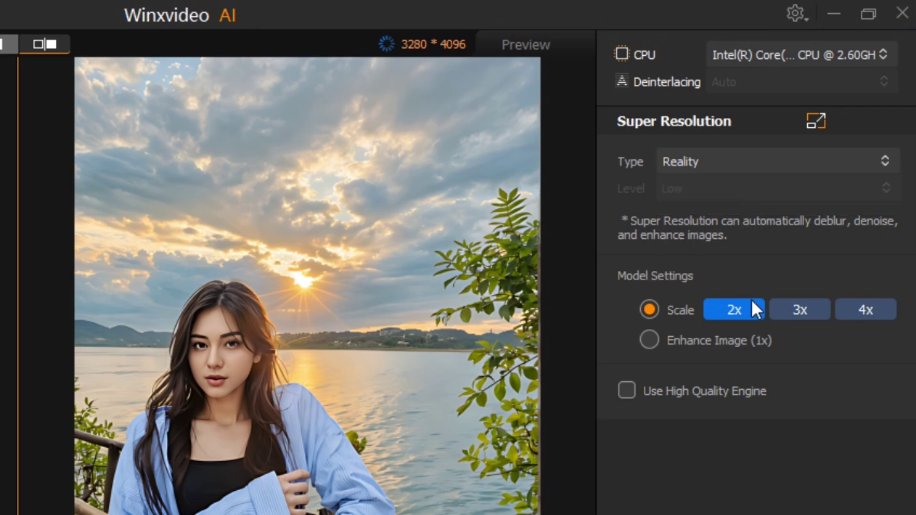
{"action": "left_click", "coordinate": [799, 309]}
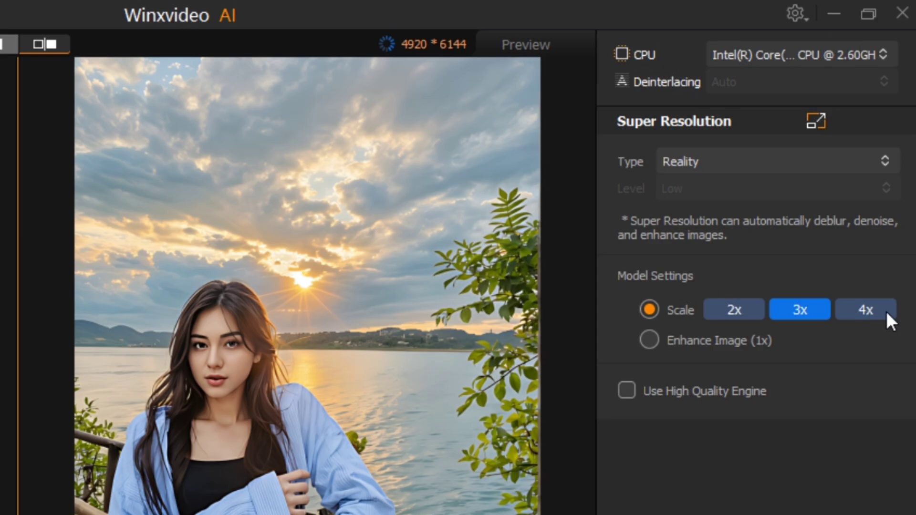
{"action": "left_click", "coordinate": [866, 309]}
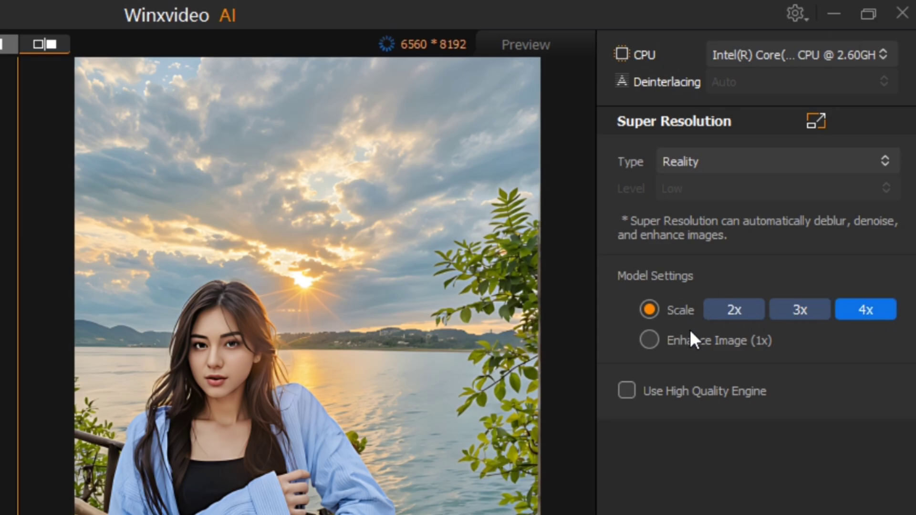
{"action": "left_click", "coordinate": [626, 391]}
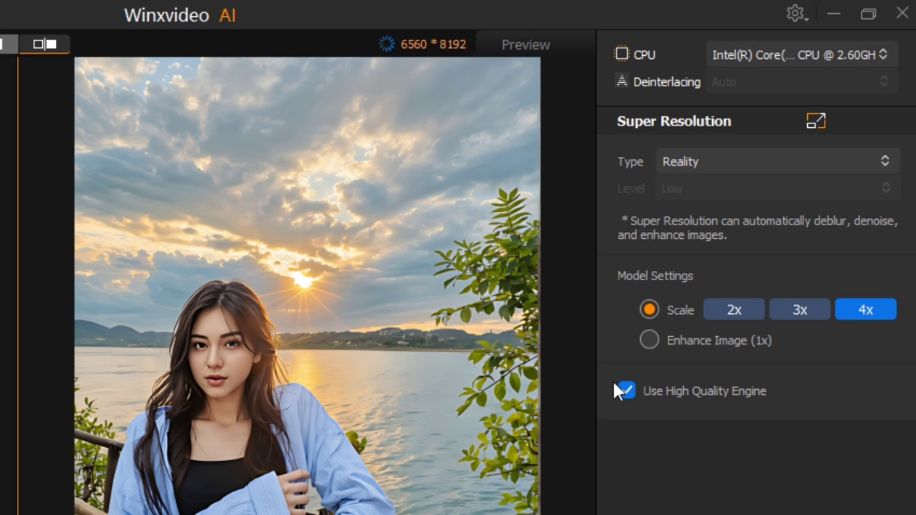
{"action": "mouse_move", "coordinate": [636, 395]}
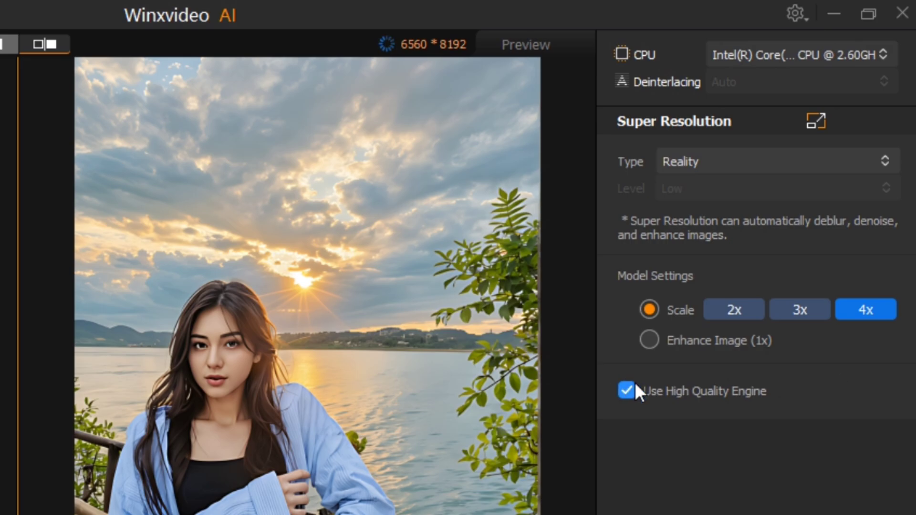
{"action": "left_click", "coordinate": [626, 391]}
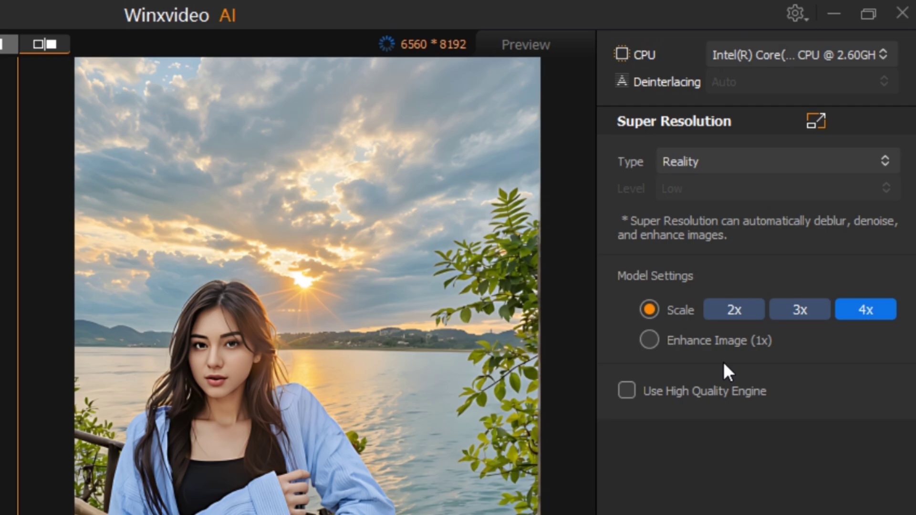
{"action": "mouse_move", "coordinate": [704, 313]}
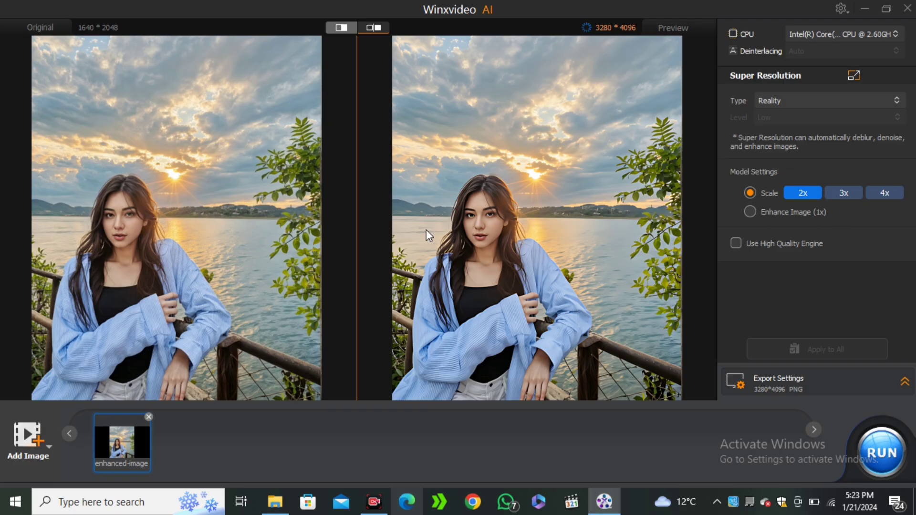
{"action": "mouse_move", "coordinate": [421, 283]}
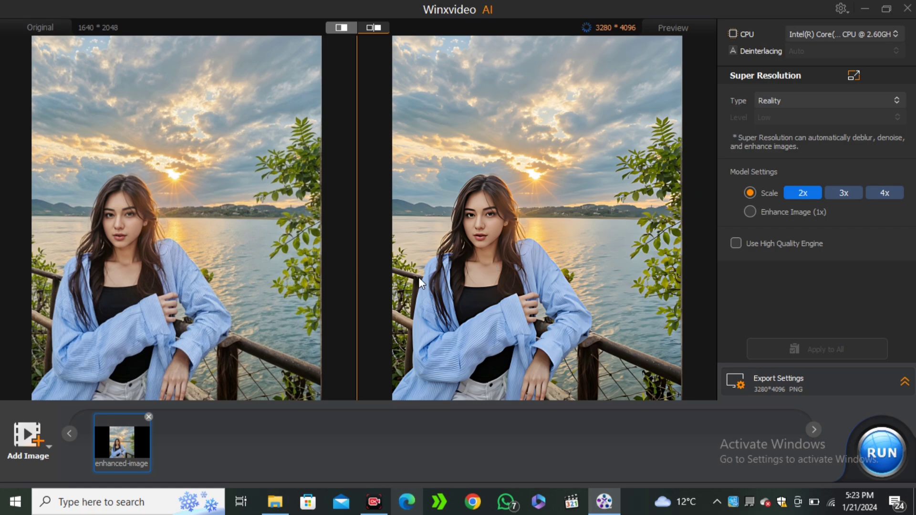
{"action": "mouse_move", "coordinate": [385, 277]}
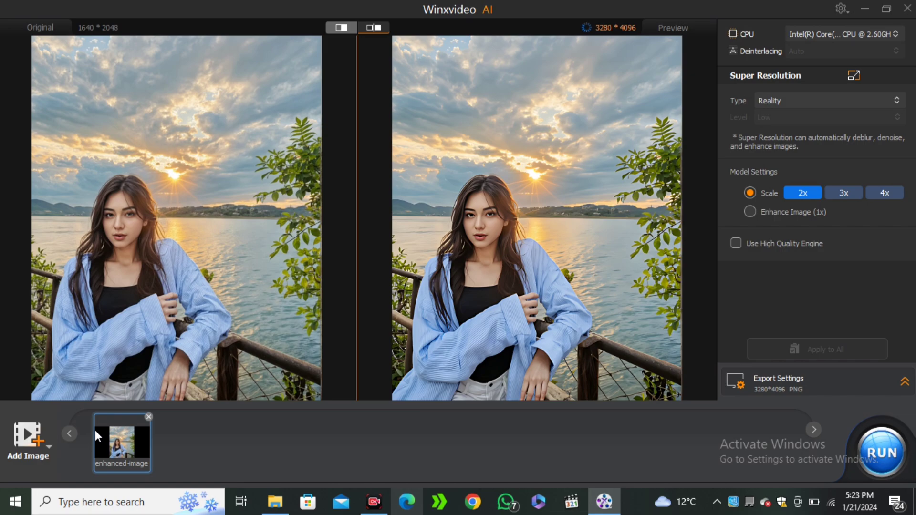
- Select the enhanced-image file to show it beside the original portrait at 2x, 3280×4096
{"action": "left_click", "coordinate": [28, 441]}
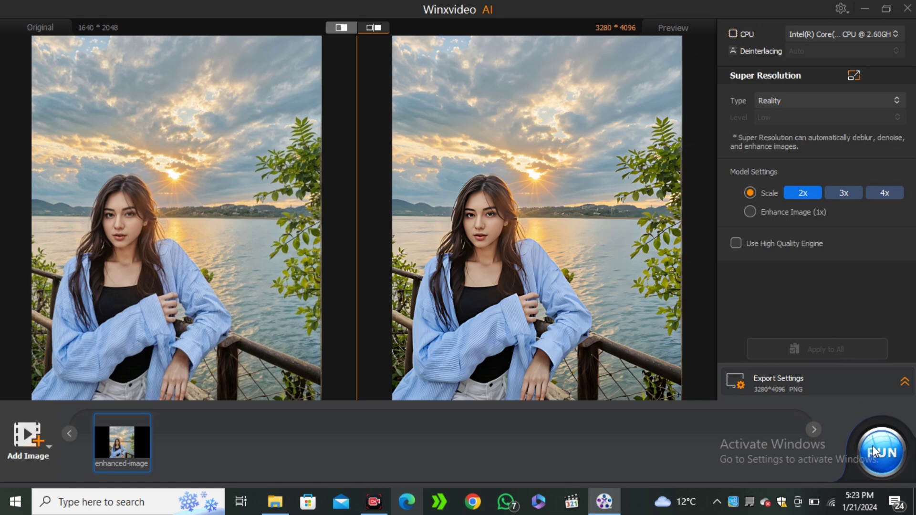
{"action": "mouse_move", "coordinate": [652, 451]}
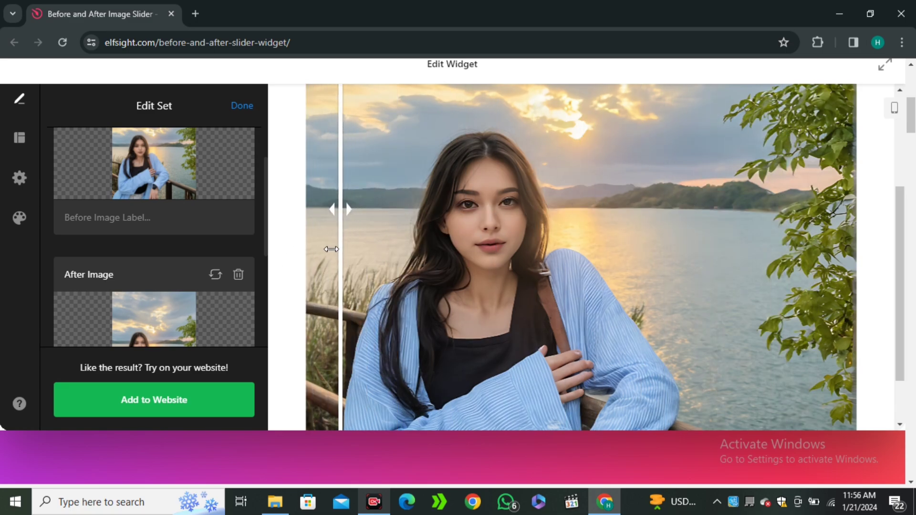
- Pair the original and upscaled portraits in the before-and-after slider
{"action": "left_click", "coordinate": [621, 501]}
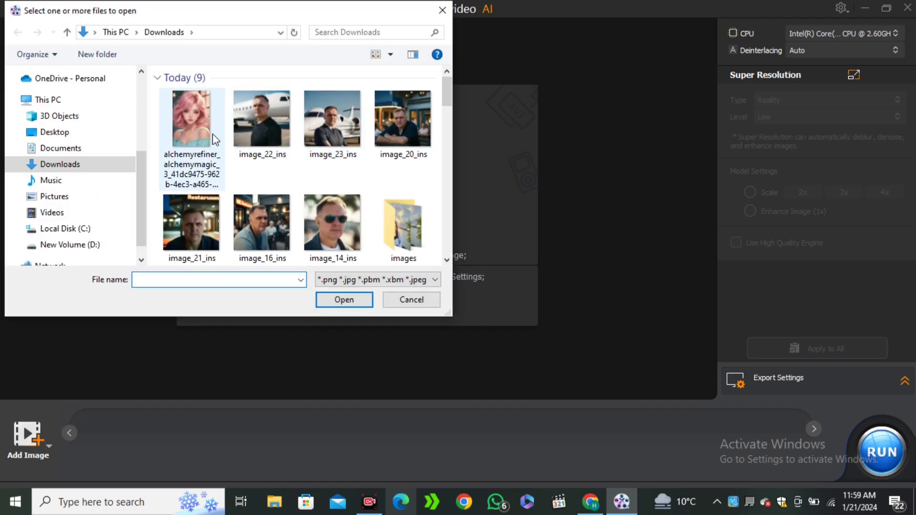
- Import the pink-haired anime portrait (alchemyrefiner image) into the workspace
{"action": "left_click", "coordinate": [190, 116]}
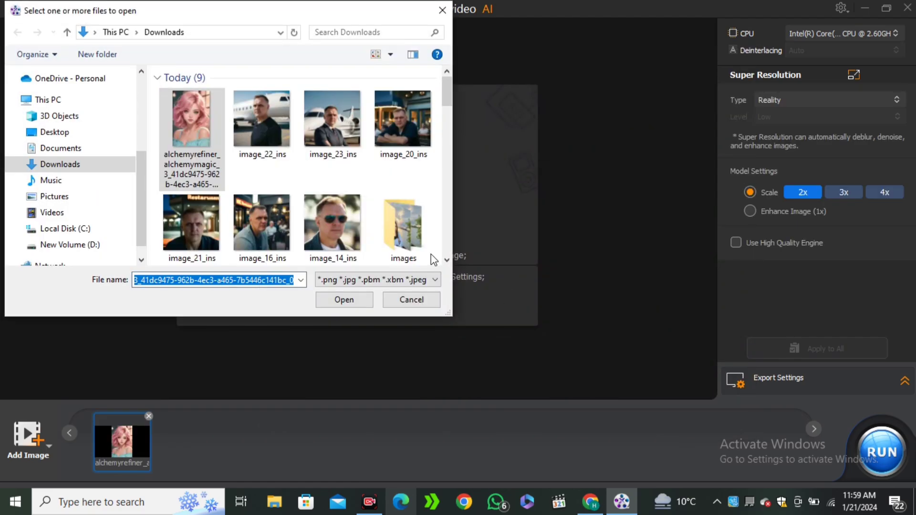
{"action": "left_click", "coordinate": [343, 300]}
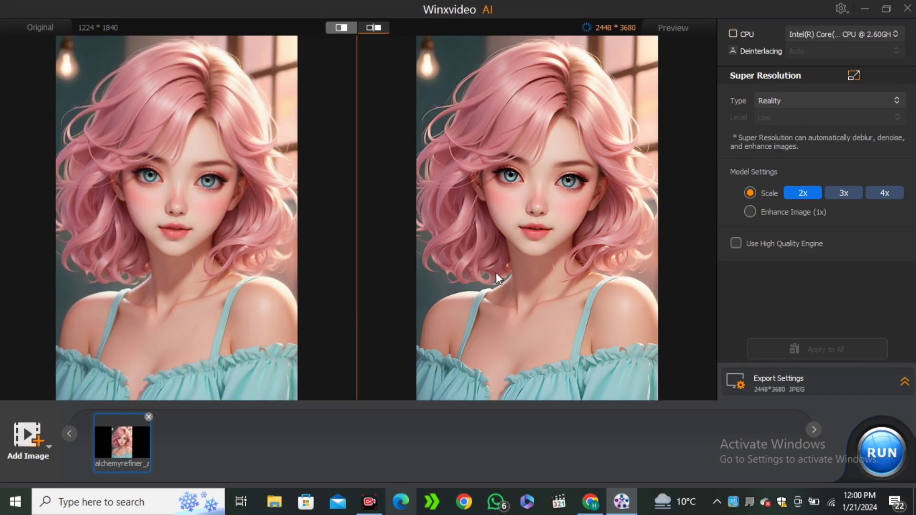
{"action": "mouse_move", "coordinate": [674, 248]}
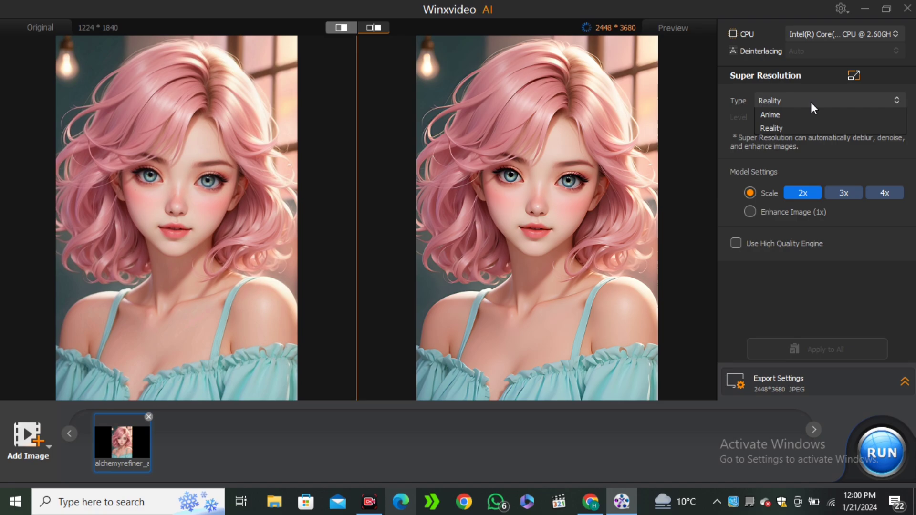
- Switch the enhancement model to Anime on CPU, keeping the level at Low
{"action": "left_click", "coordinate": [770, 114]}
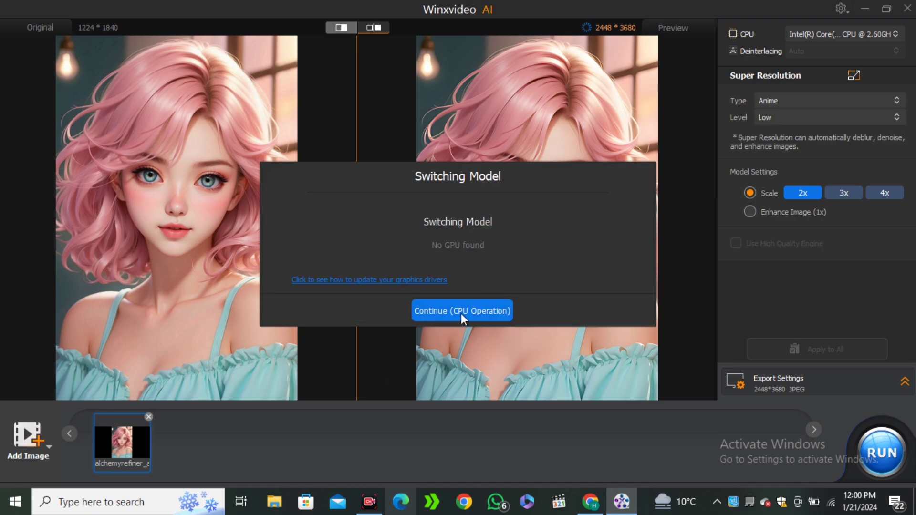
{"action": "left_click", "coordinate": [461, 310]}
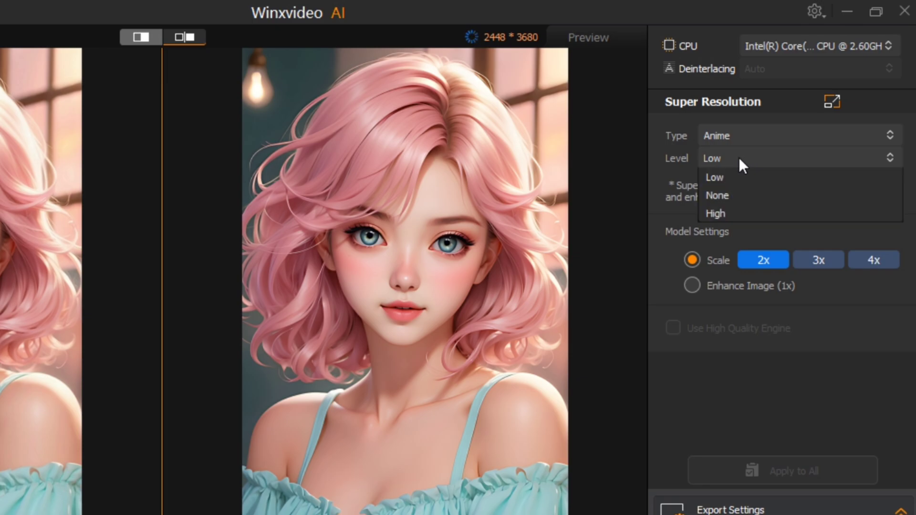
{"action": "left_click", "coordinate": [714, 177]}
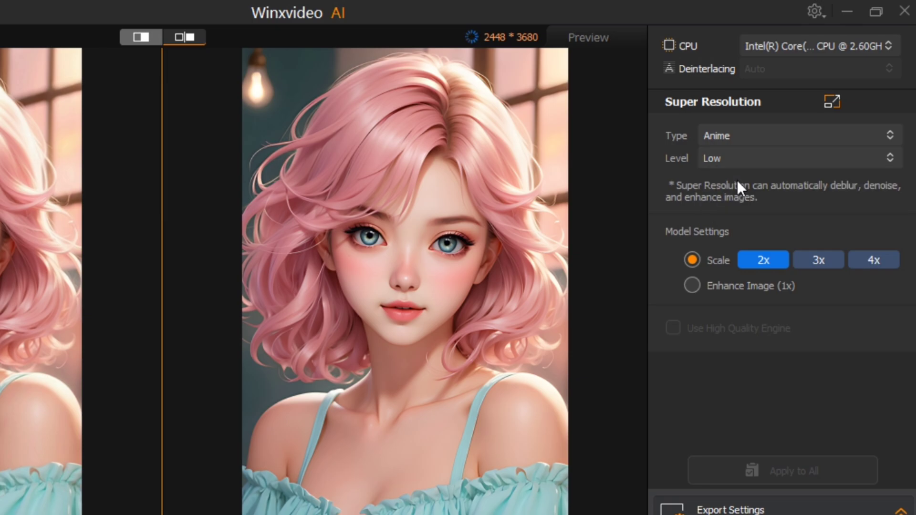
{"action": "mouse_move", "coordinate": [777, 251]}
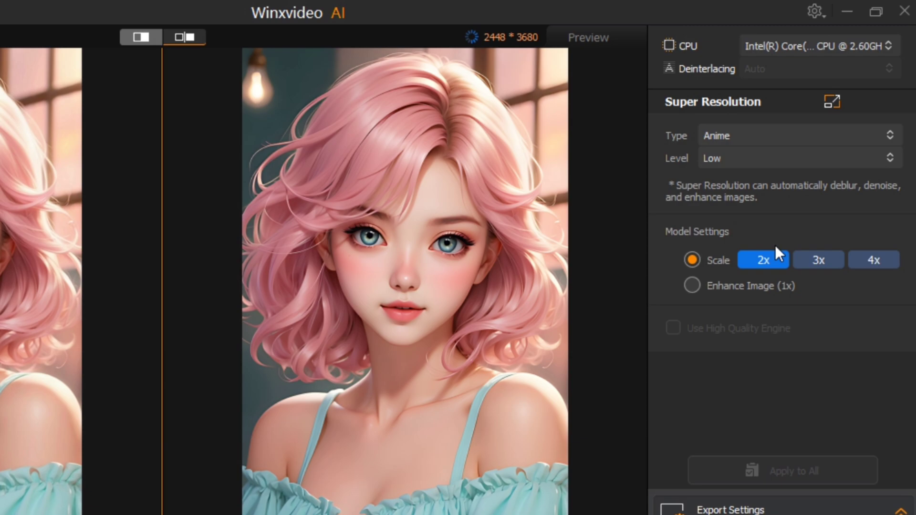
{"action": "mouse_move", "coordinate": [750, 336]}
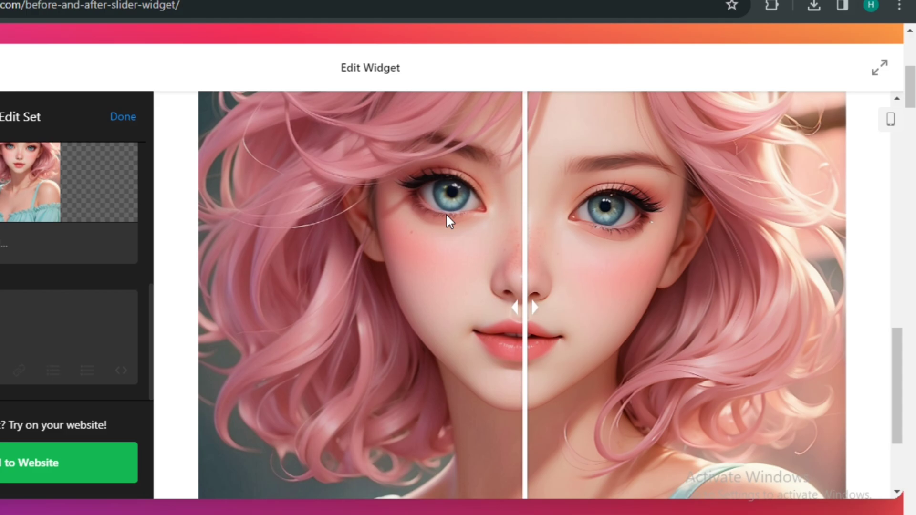
{"action": "mouse_move", "coordinate": [463, 228]}
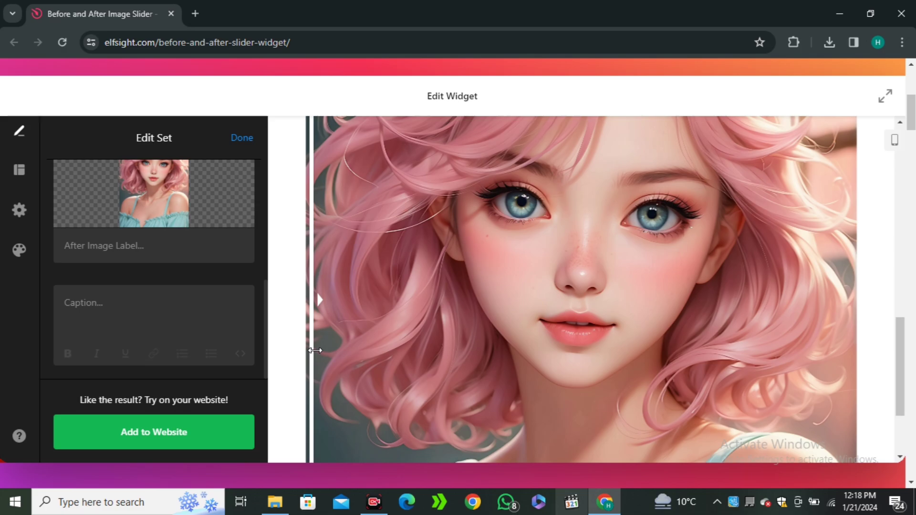
{"action": "mouse_move", "coordinate": [325, 358]}
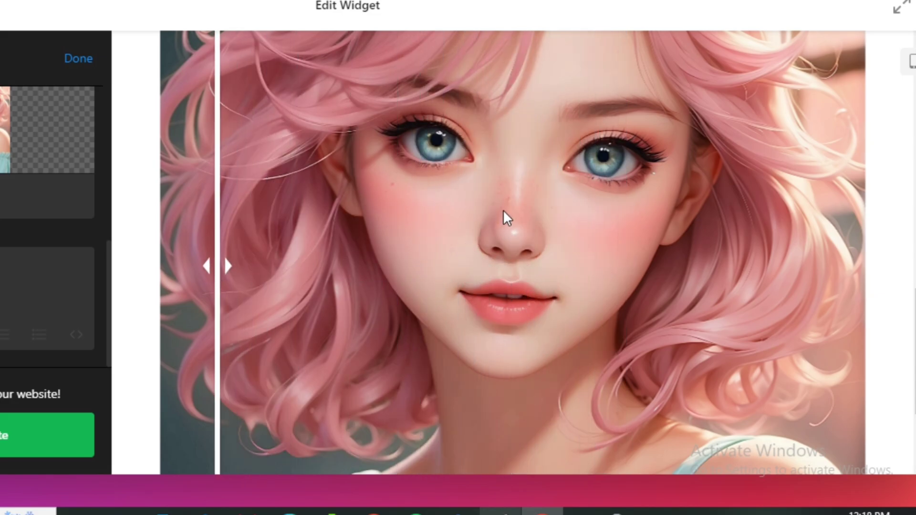
{"action": "mouse_move", "coordinate": [563, 228]}
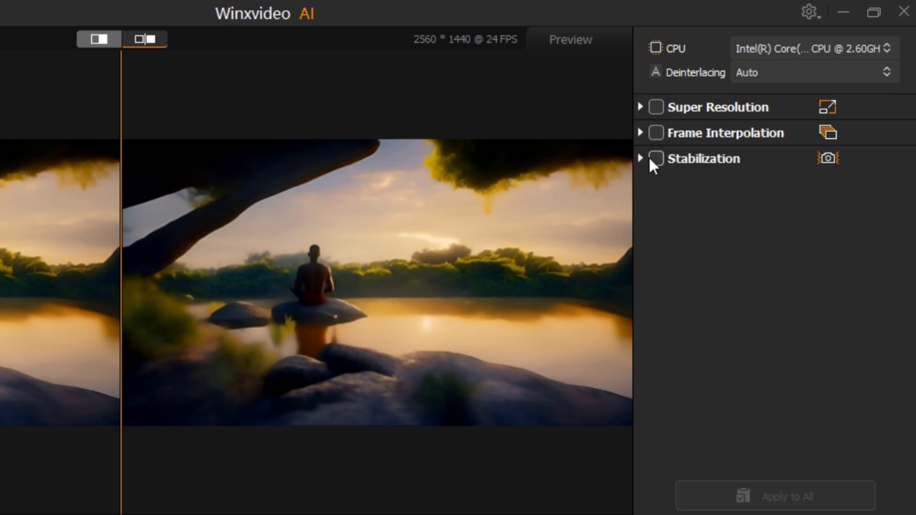
- Enable Super Resolution with the Anime type and show original and enhanced video side by side
{"action": "left_click", "coordinate": [656, 107]}
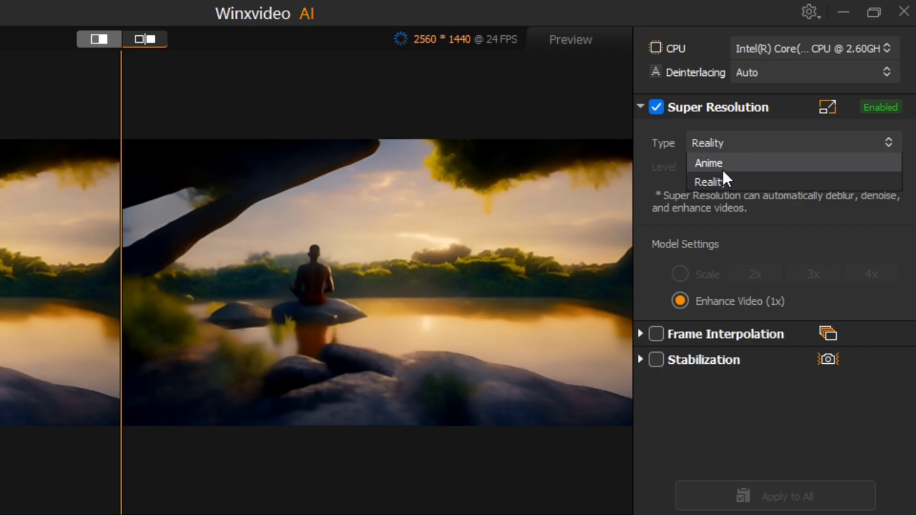
{"action": "left_click", "coordinate": [707, 163]}
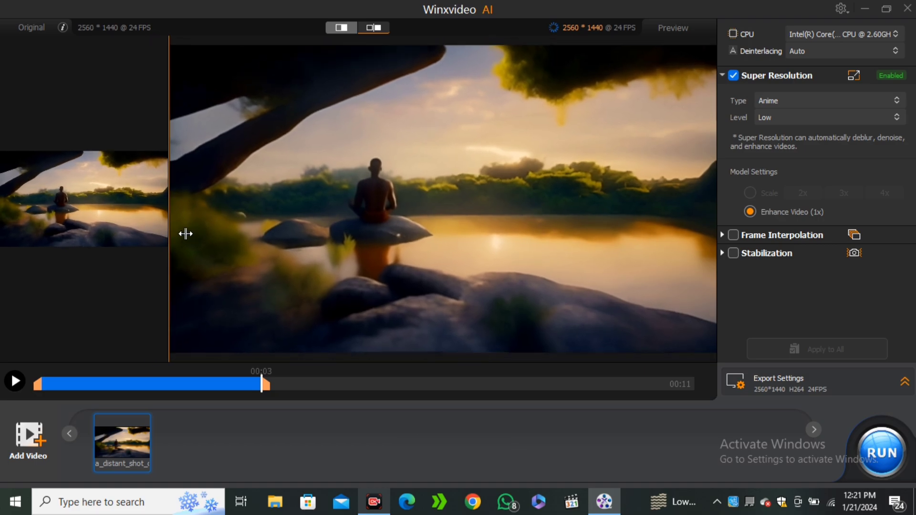
{"action": "left_click", "coordinate": [371, 27]}
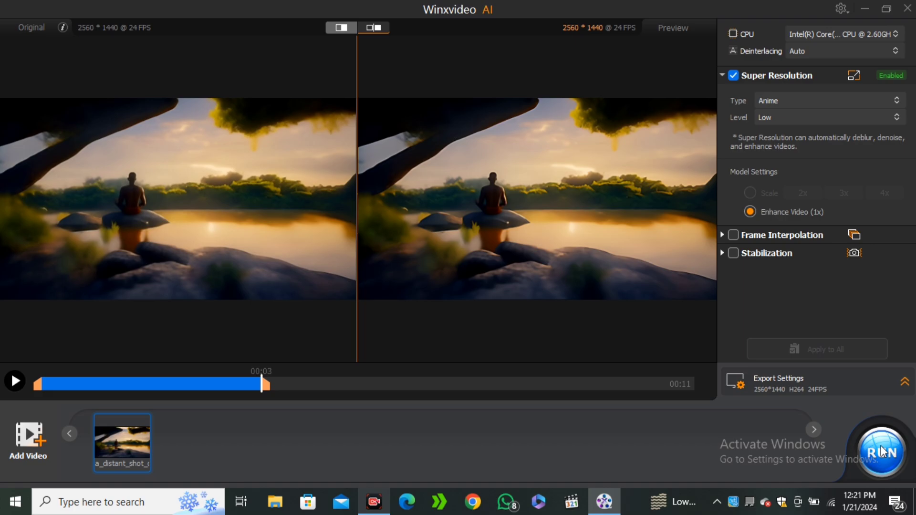
{"action": "mouse_move", "coordinate": [793, 246]}
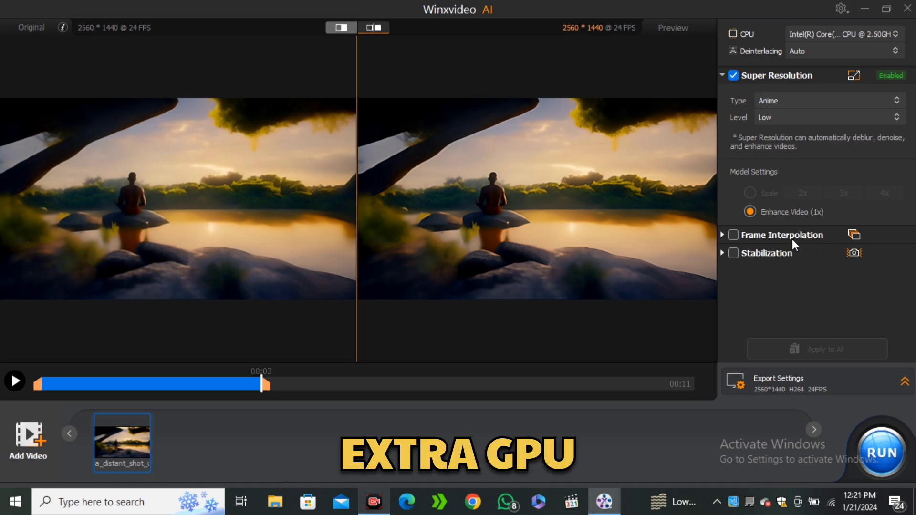
{"action": "mouse_move", "coordinate": [746, 85]}
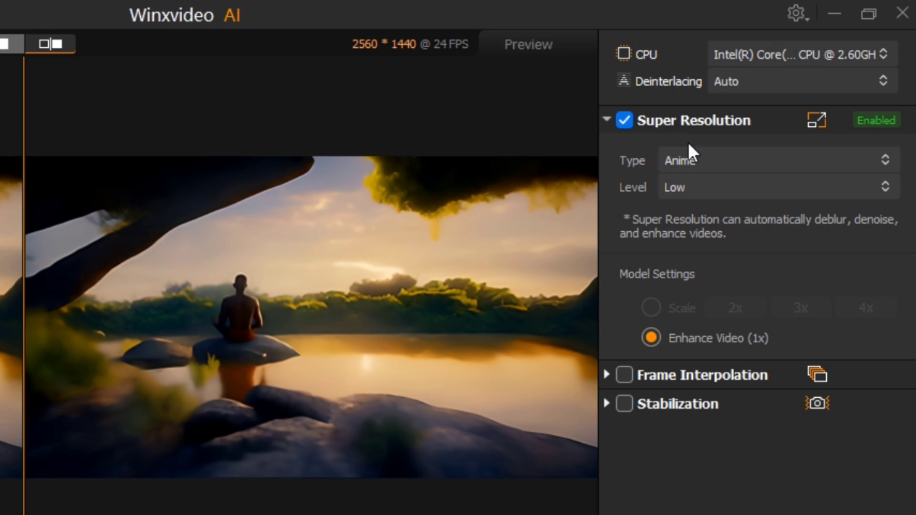
{"action": "mouse_move", "coordinate": [717, 192]}
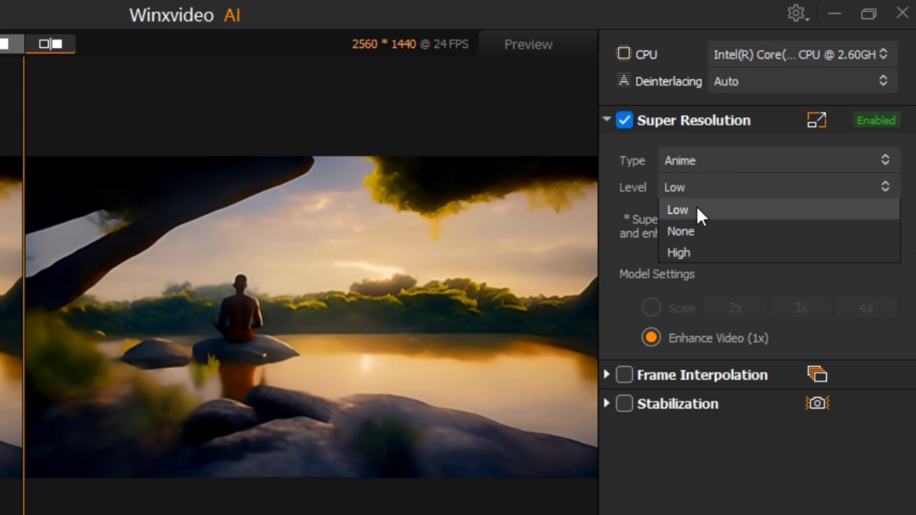
{"action": "mouse_move", "coordinate": [700, 445]}
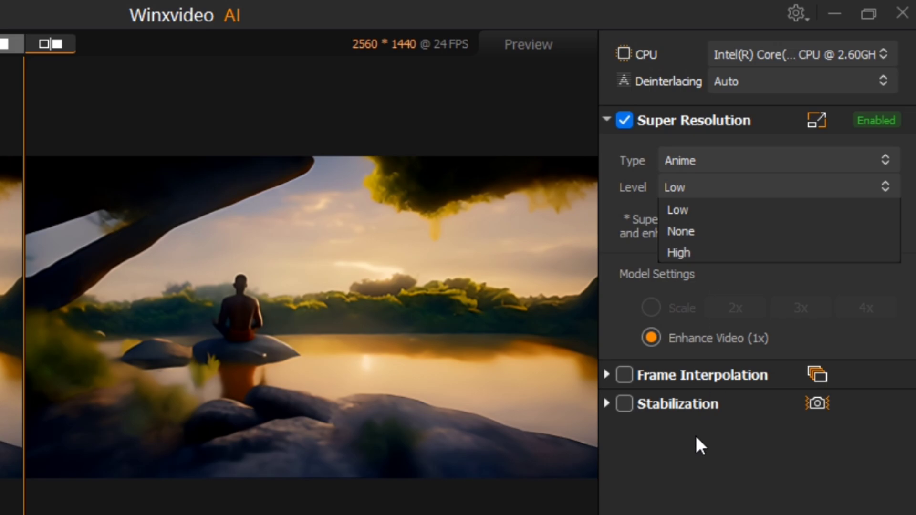
{"action": "left_click", "coordinate": [678, 210]}
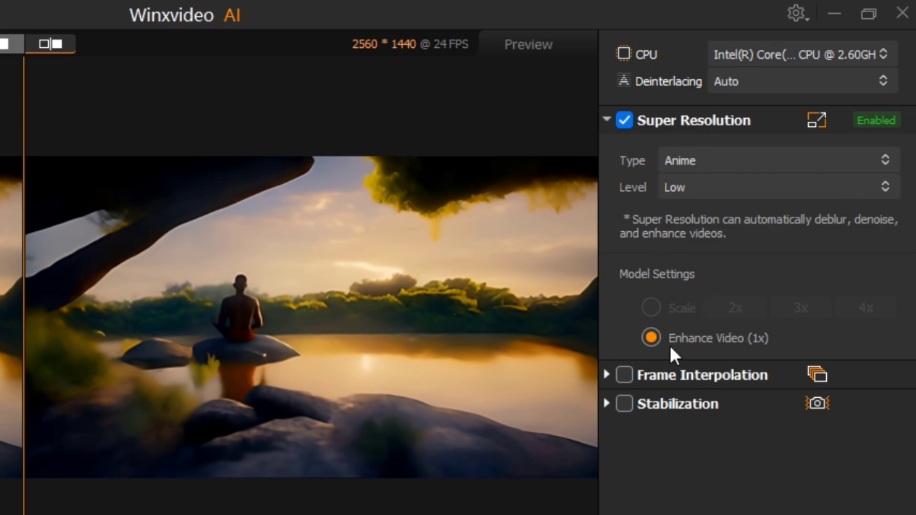
{"action": "mouse_move", "coordinate": [699, 370]}
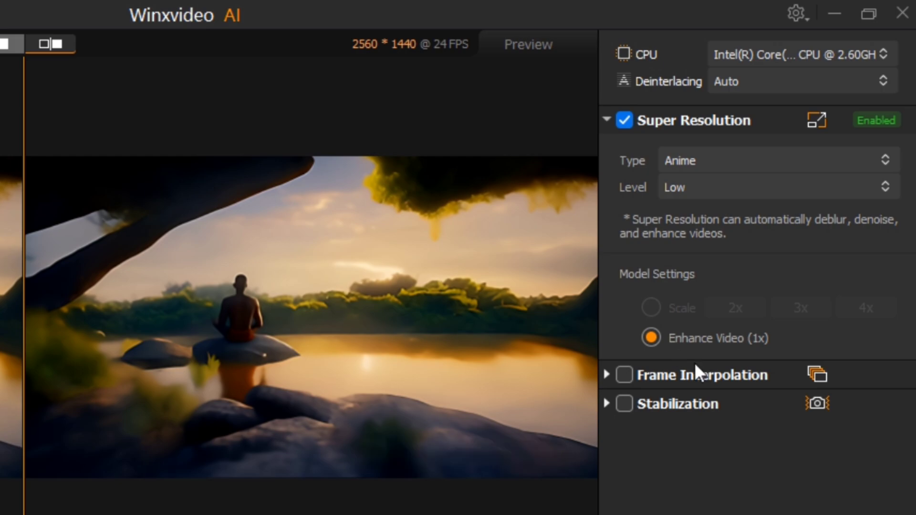
{"action": "mouse_move", "coordinate": [701, 350]}
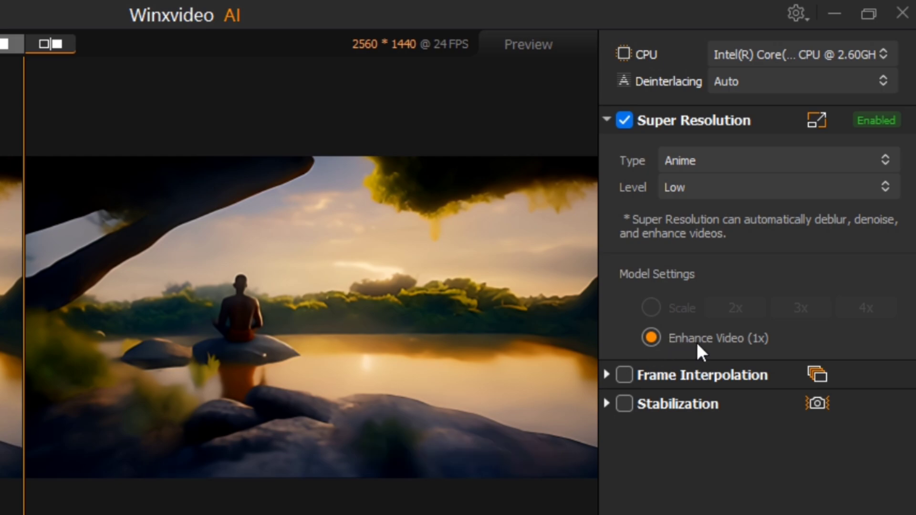
{"action": "mouse_move", "coordinate": [829, 327]}
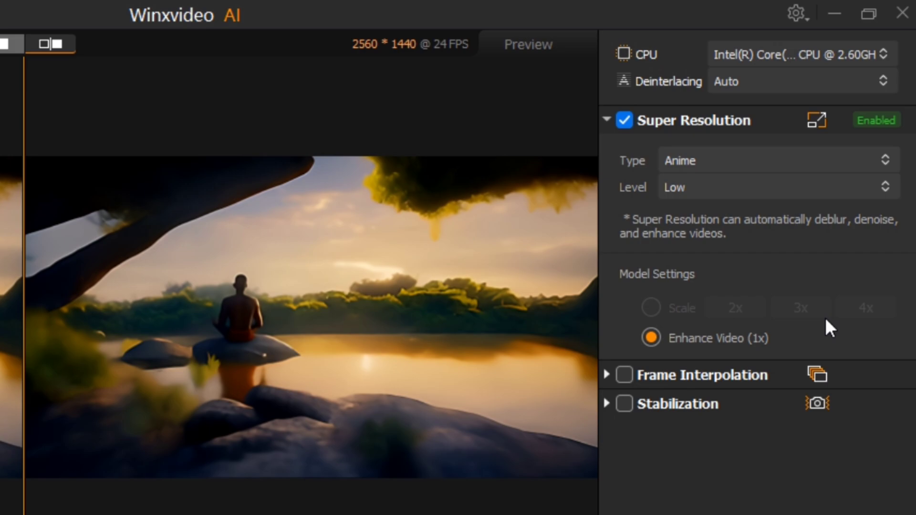
{"action": "mouse_move", "coordinate": [878, 330]}
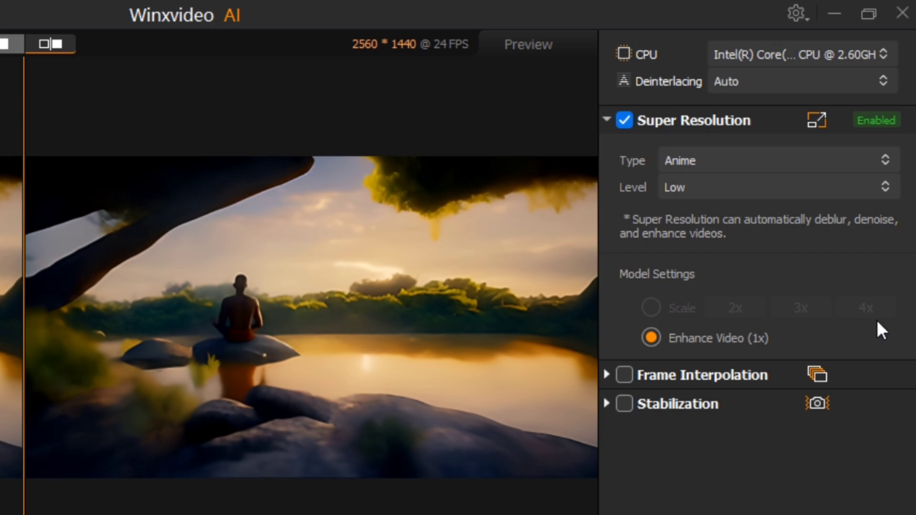
{"action": "mouse_move", "coordinate": [624, 375]}
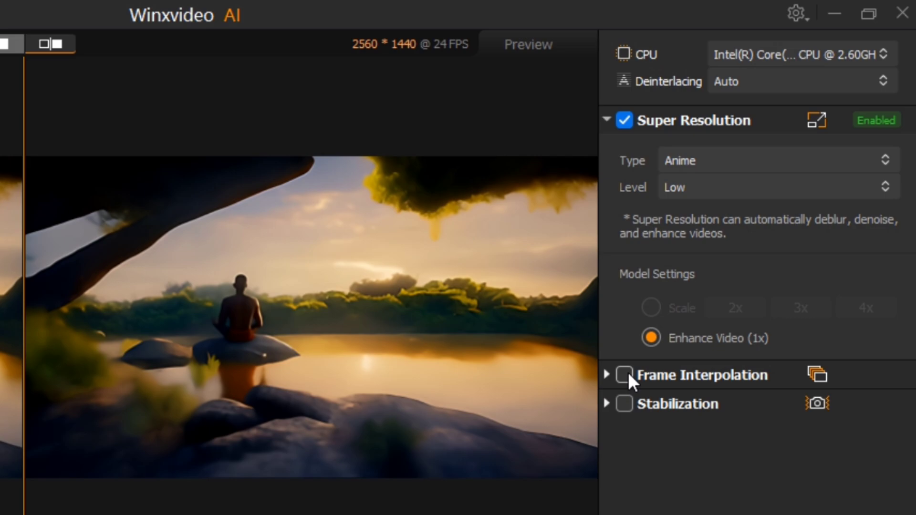
{"action": "mouse_move", "coordinate": [628, 409]}
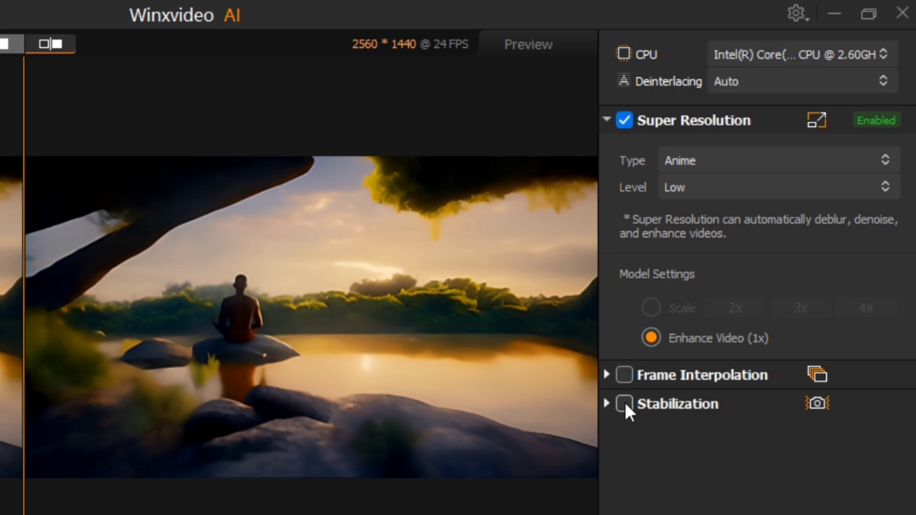
{"action": "left_click", "coordinate": [623, 404]}
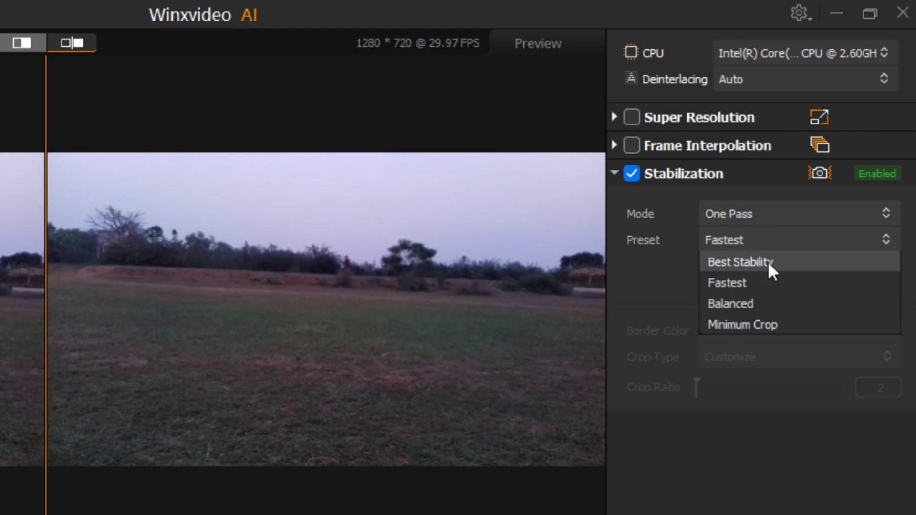
{"action": "mouse_move", "coordinate": [787, 332]}
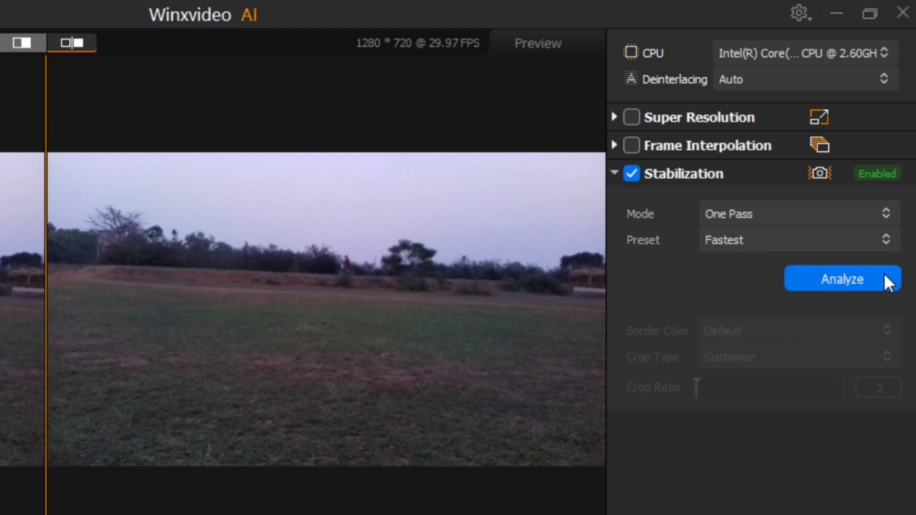
- Analyse the shaky footage, keeping Default border colour and Customize crop type
{"action": "left_click", "coordinate": [841, 279]}
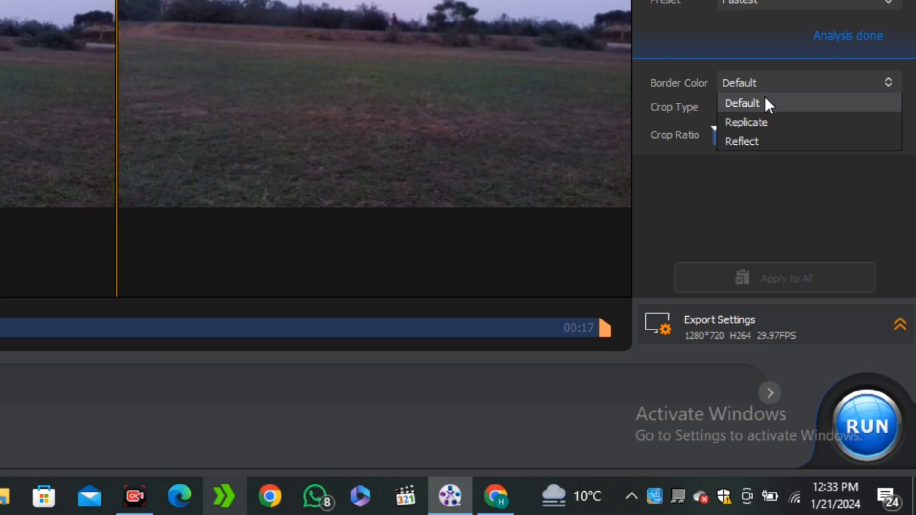
{"action": "left_click", "coordinate": [748, 107]}
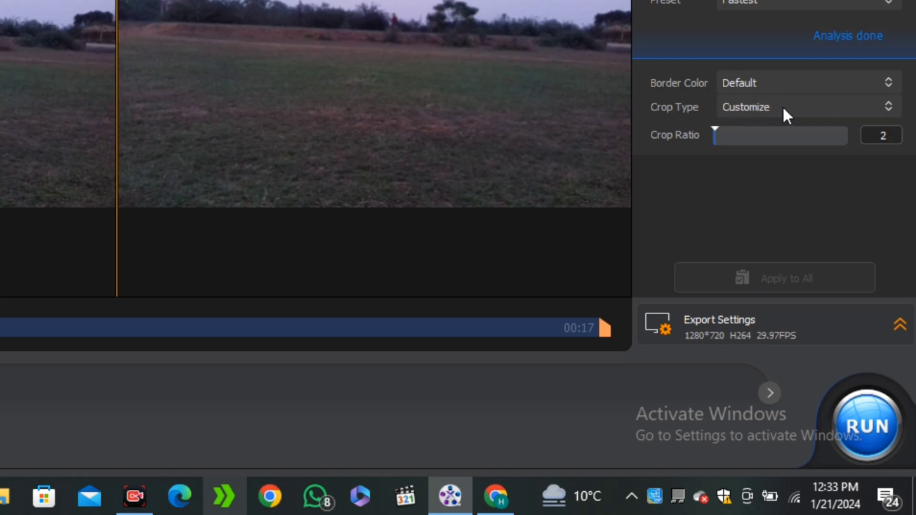
{"action": "left_click", "coordinate": [806, 107]}
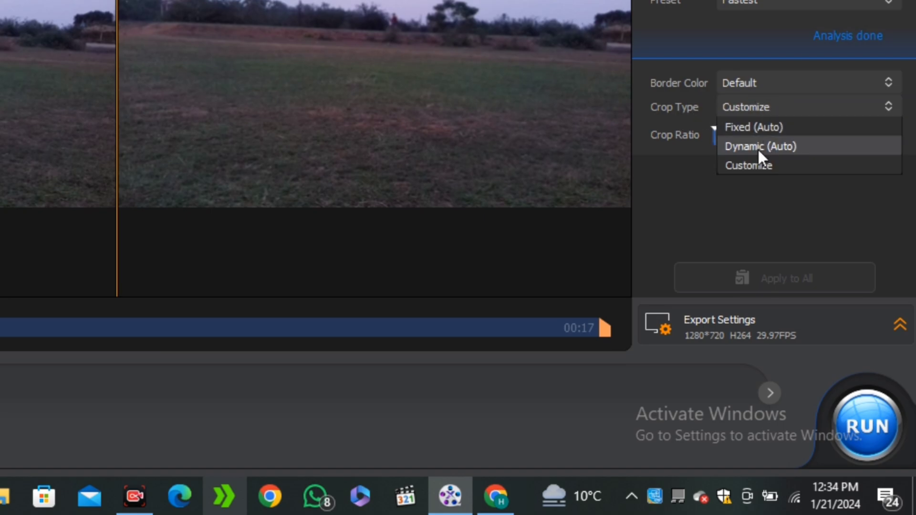
{"action": "left_click", "coordinate": [748, 165]}
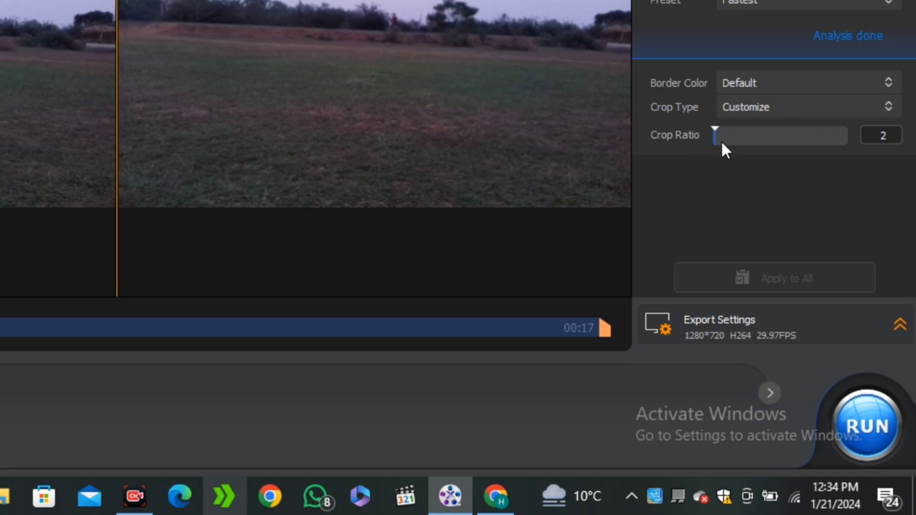
{"action": "mouse_move", "coordinate": [718, 133]}
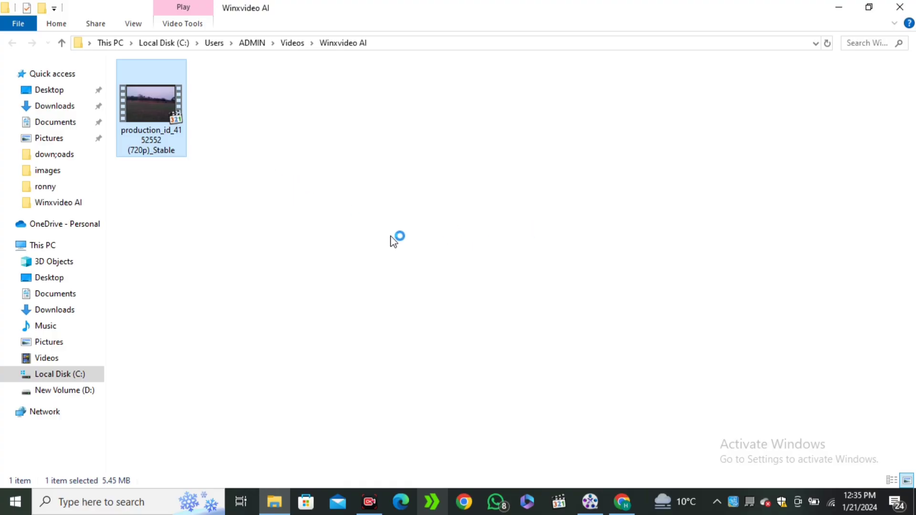
- Play the stabilized output video from the Winxvideo AI folder
{"action": "double_click", "coordinate": [151, 102]}
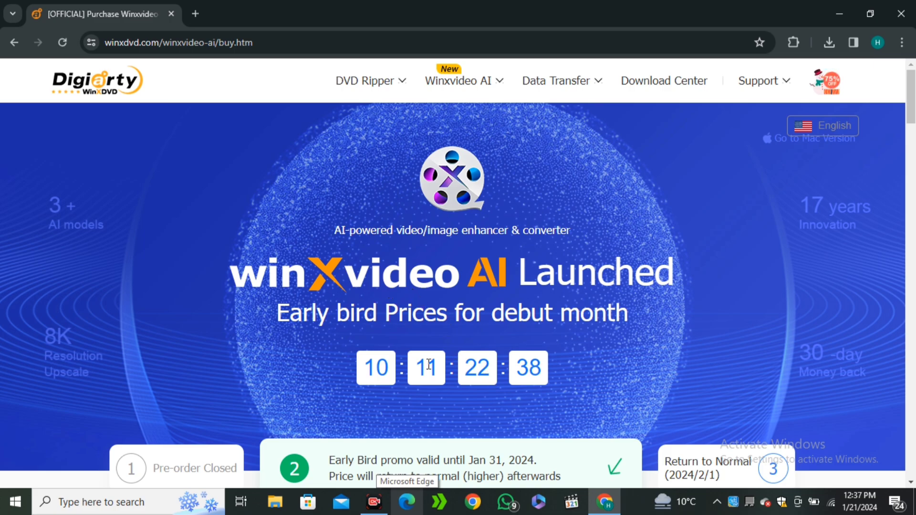
- Scroll to the pricing cards (1-Year $25.95, Lifetime $45.95, Family $57.95) and zoom in
{"action": "scroll", "scroll_direction": "down", "scroll_amount": 3}
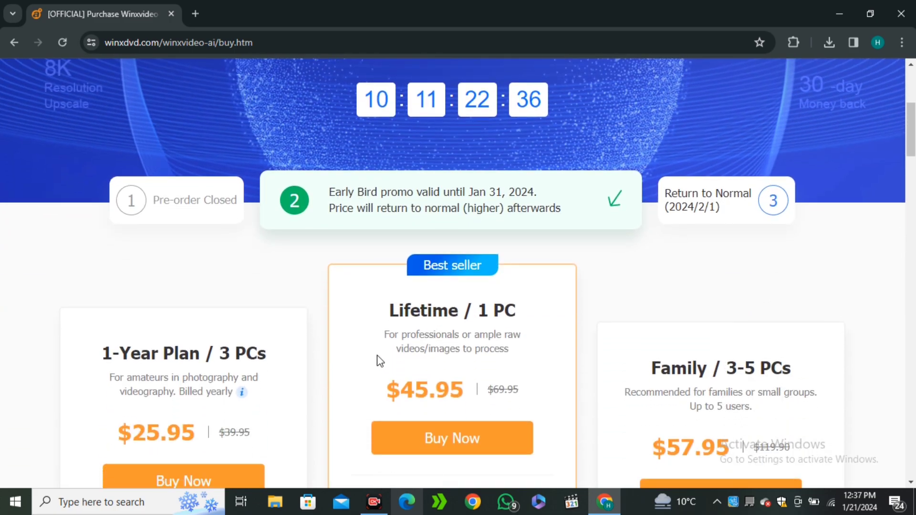
{"action": "scroll", "scroll_direction": "down", "scroll_amount": 3}
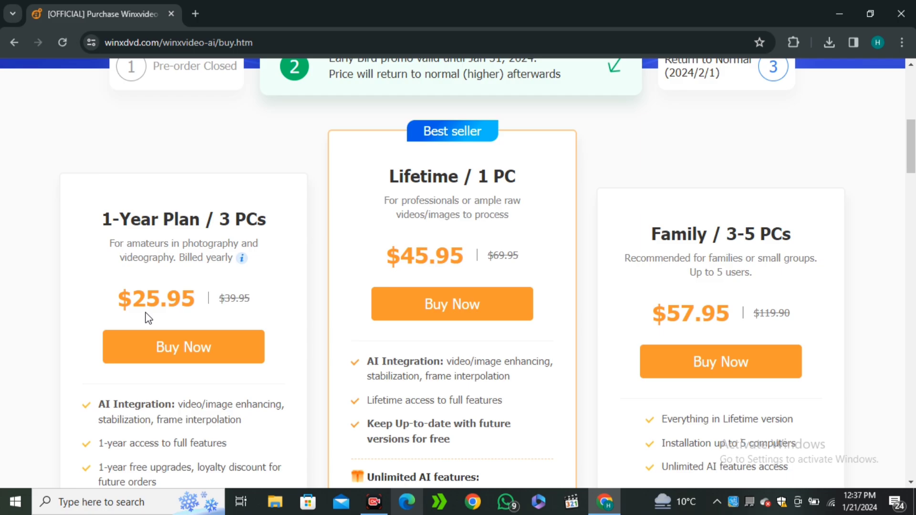
{"action": "scroll", "scroll_direction": "down", "scroll_amount": 3}
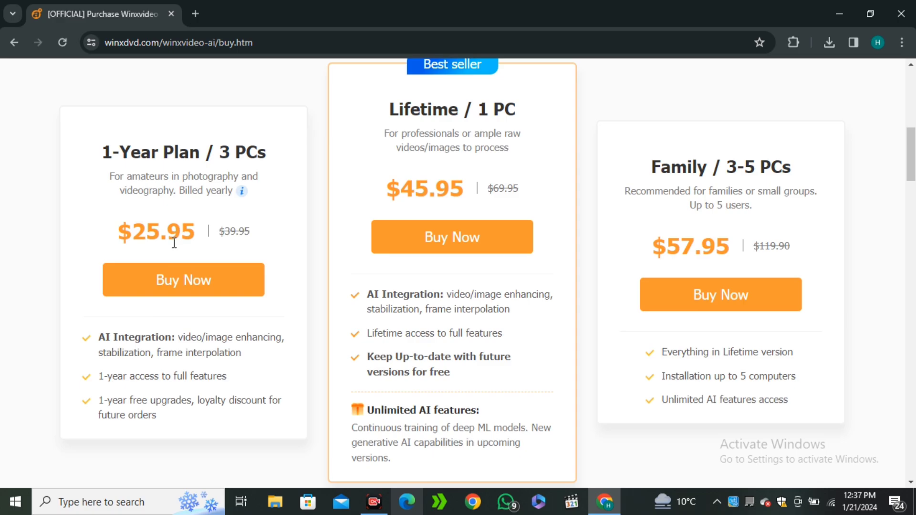
{"action": "key", "text": "ctrl+plus"}
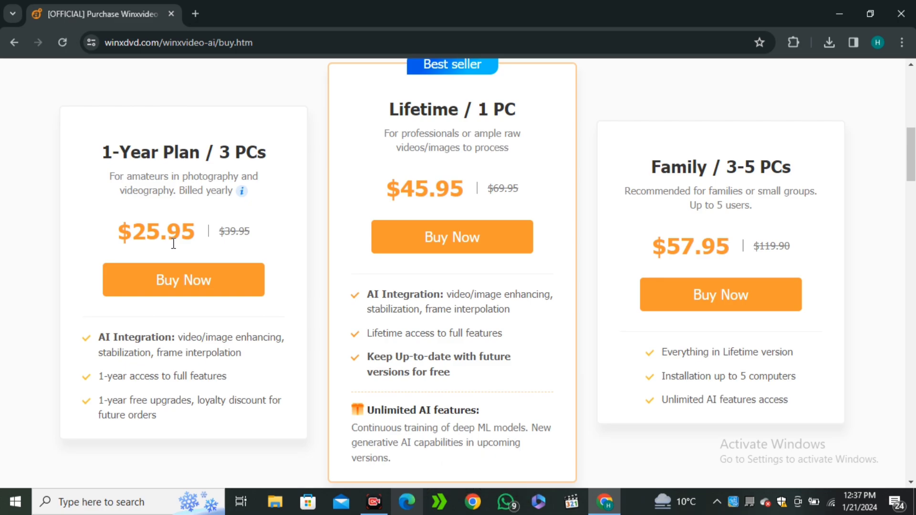
{"action": "key", "text": "ctrl+plus"}
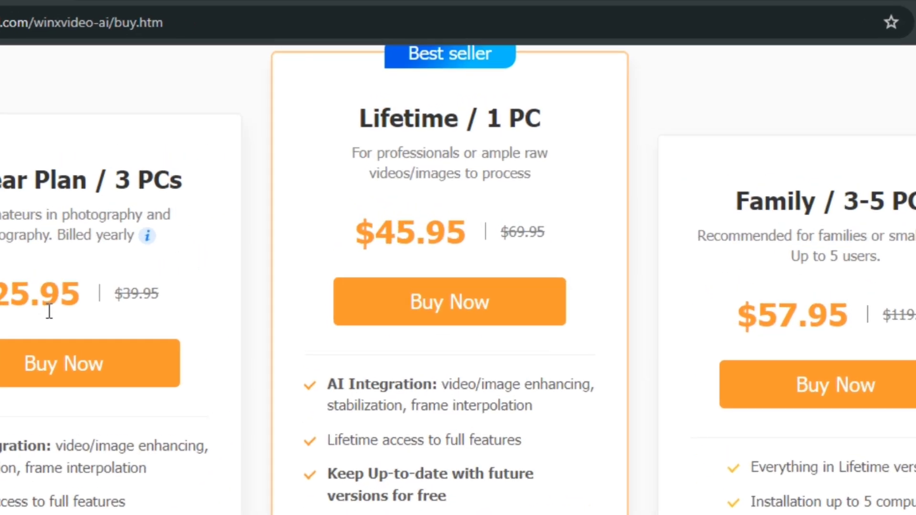